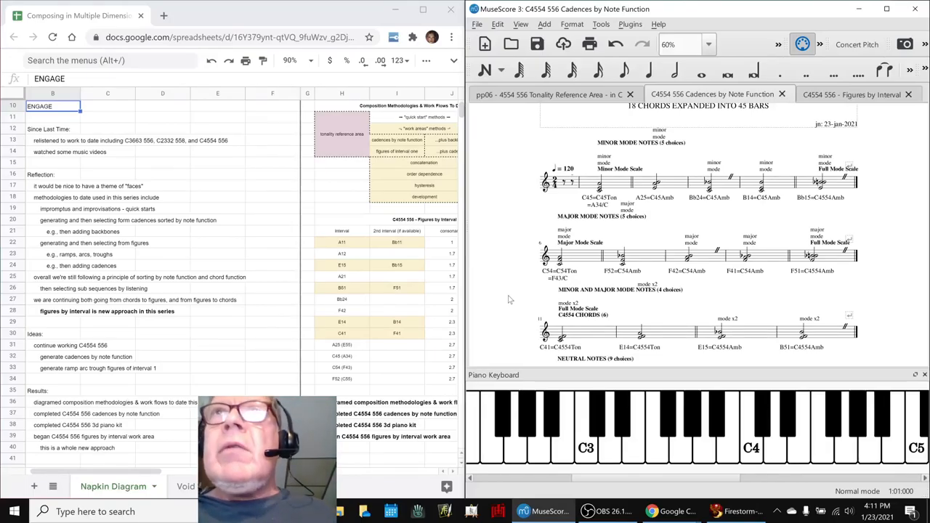
- Scroll the methodology sheet, briefly bring up the streaming software, then hide it again
scroll(down, 3)
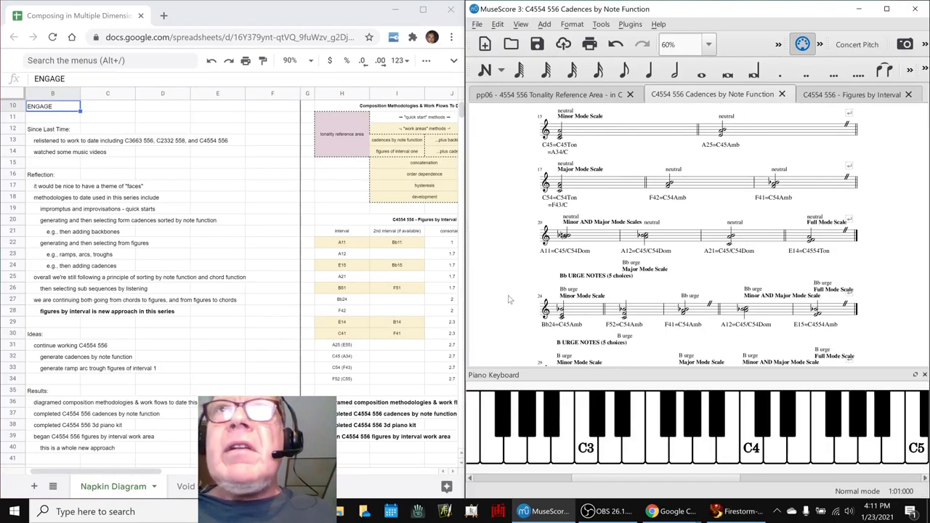
scroll(down, 3)
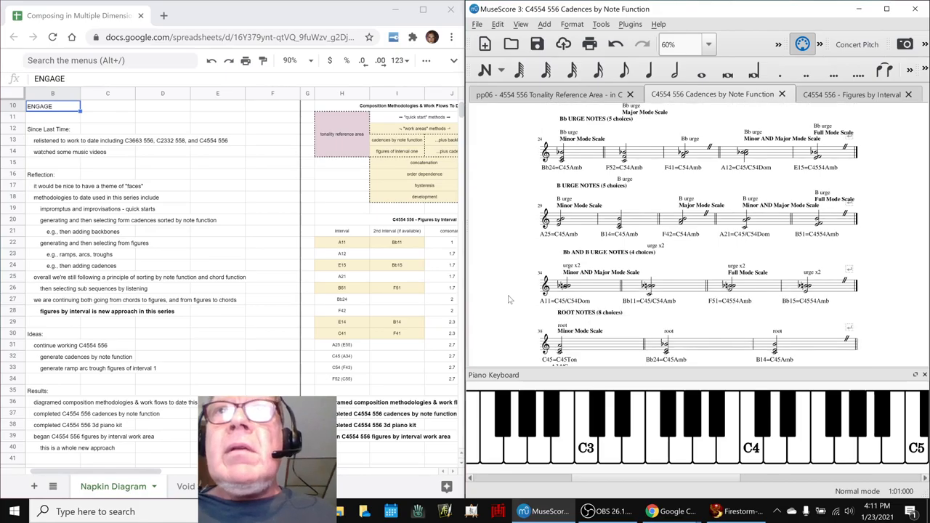
scroll(up, 3)
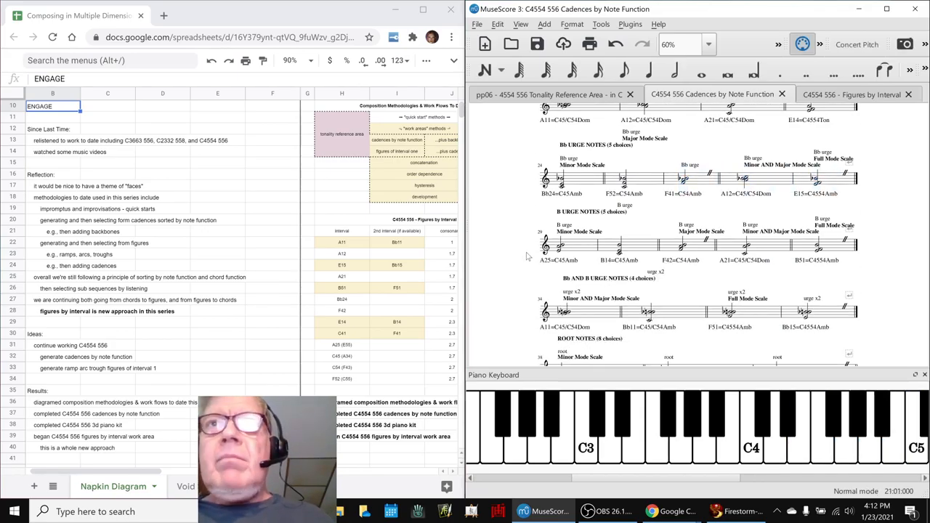
click(557, 246)
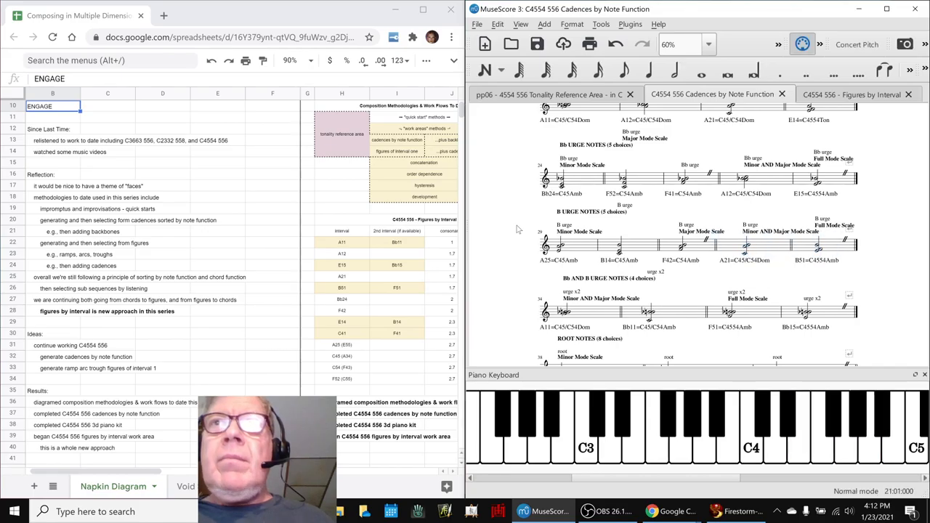
click(564, 311)
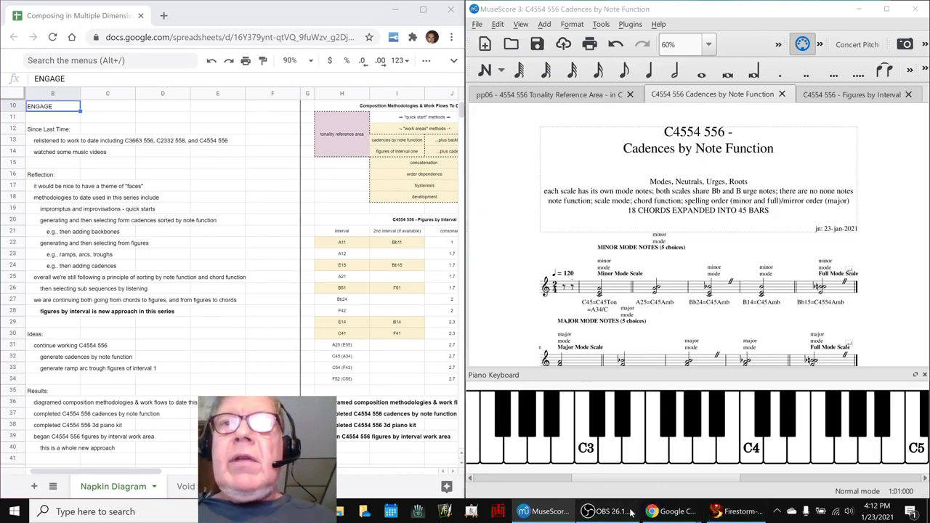
click(587, 511)
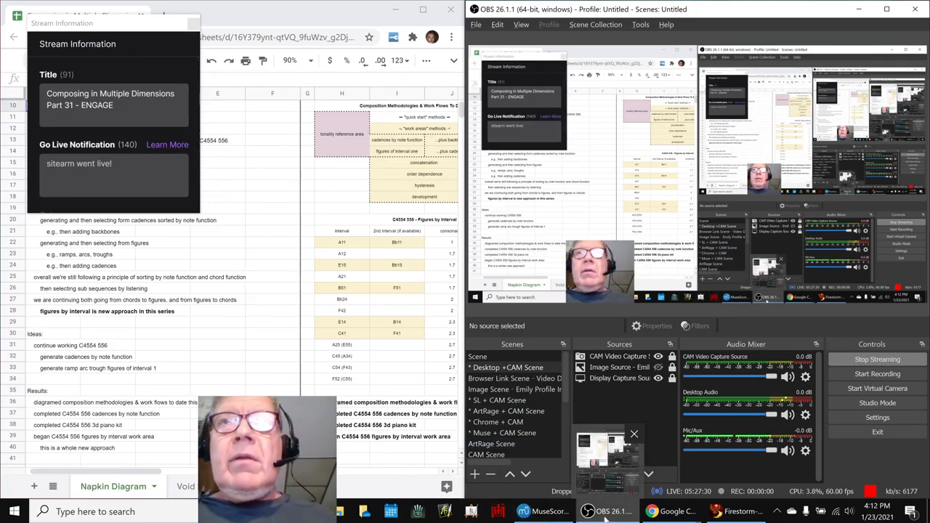
click(542, 511)
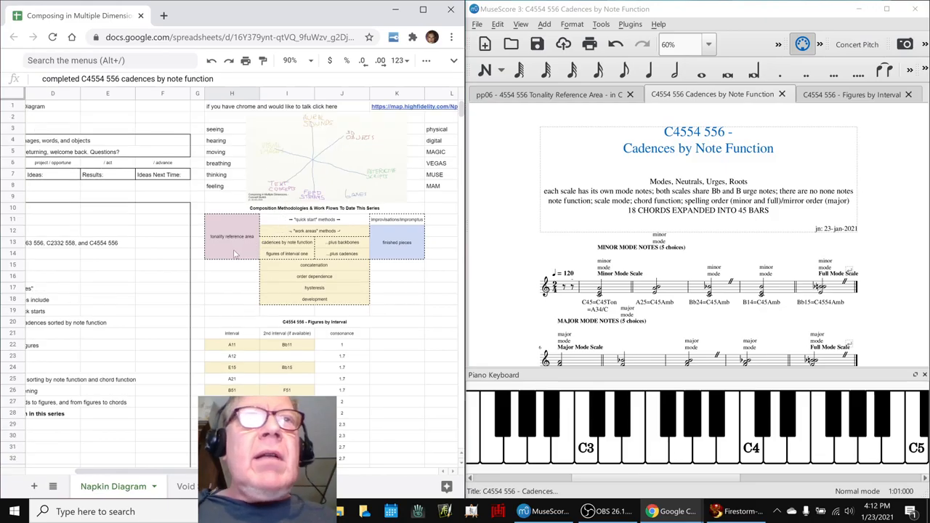
- Select the tonality reference area, improvisations, quick start and cadences boxes, with the pp06 score shown
click(232, 236)
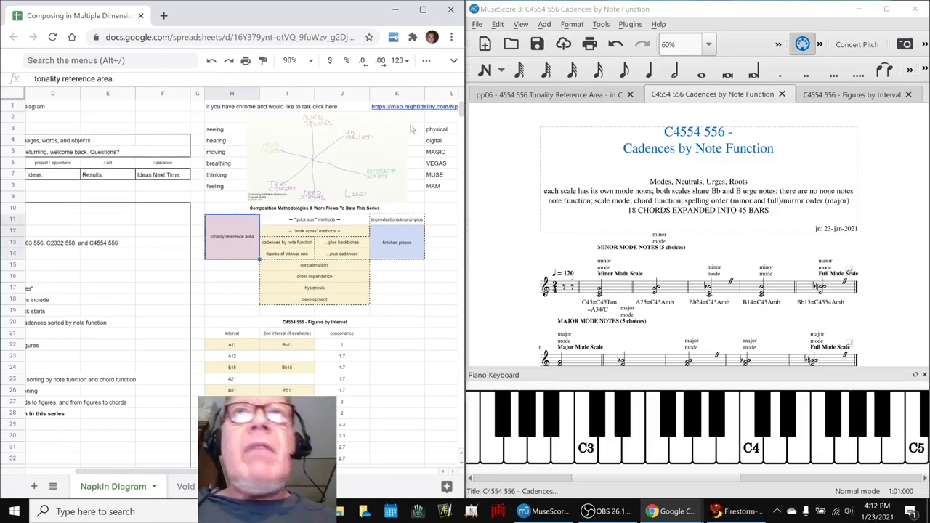
click(552, 95)
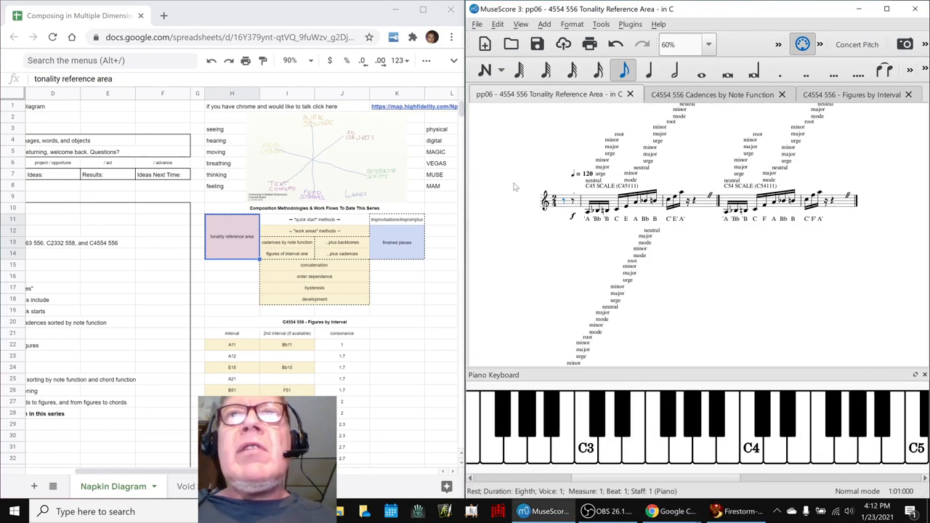
scroll(down, 3)
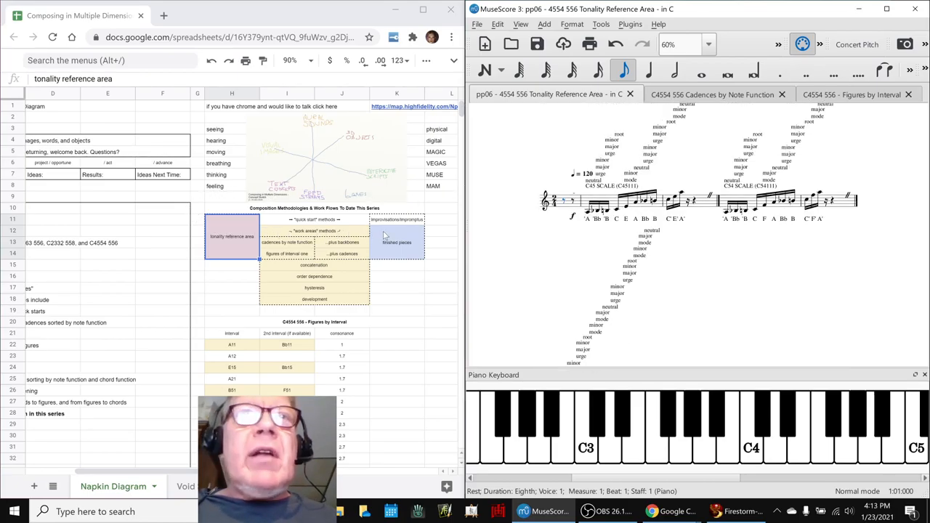
click(397, 219)
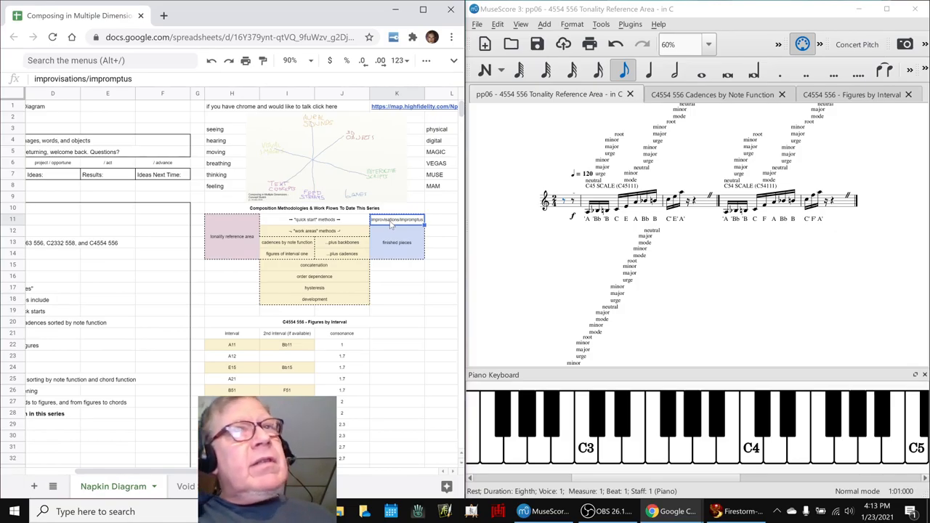
click(312, 219)
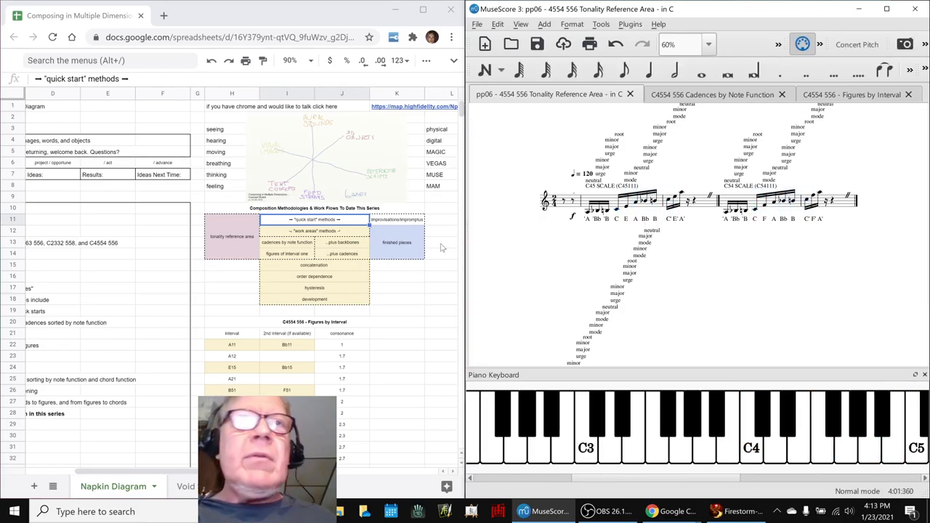
click(314, 230)
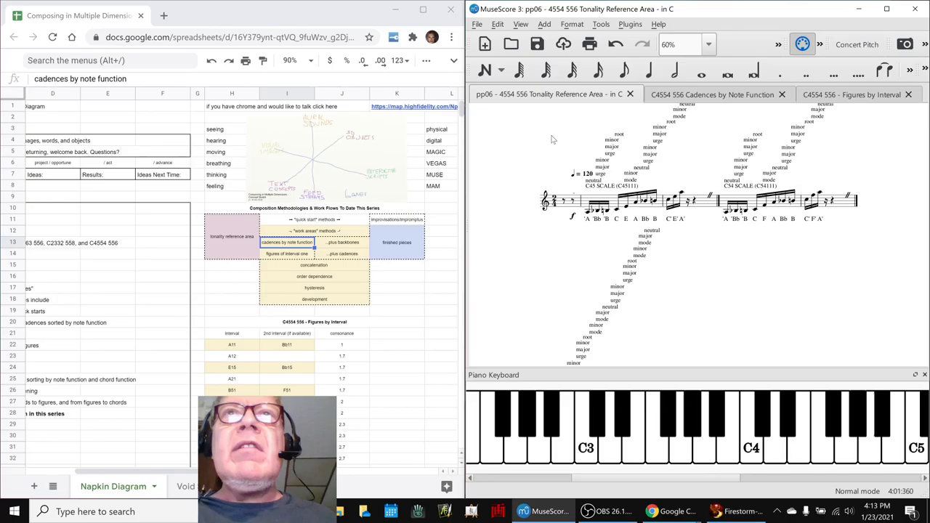
- Sound the C45=C45Ton and A25=C45Amb chords in the pp06 tonality score
scroll(down, 3)
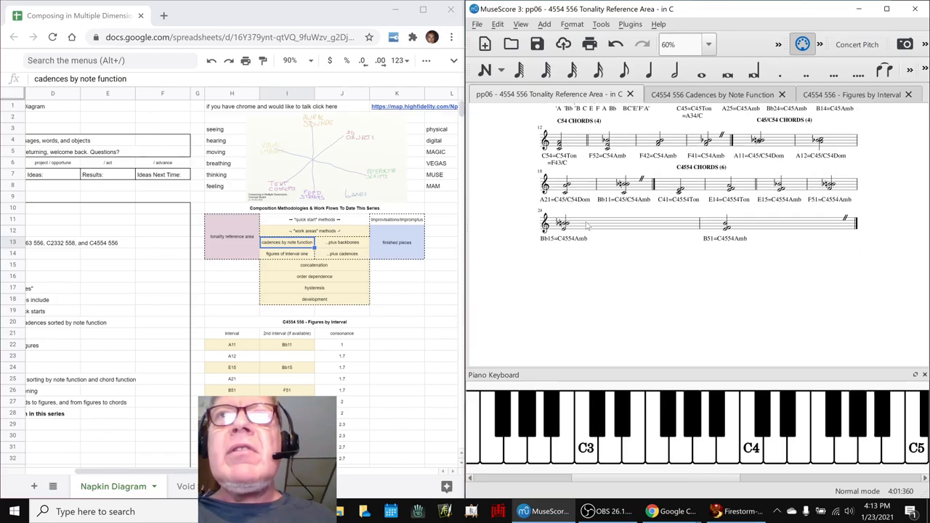
click(694, 170)
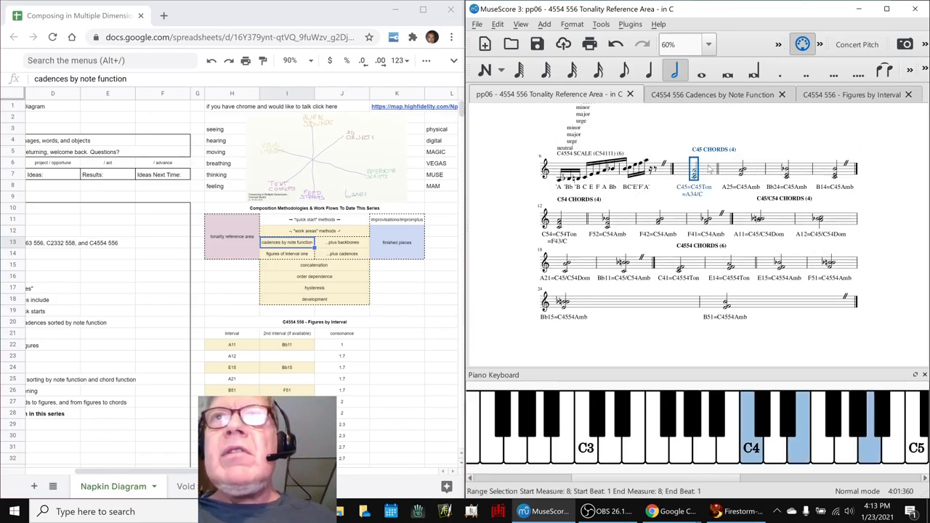
click(742, 167)
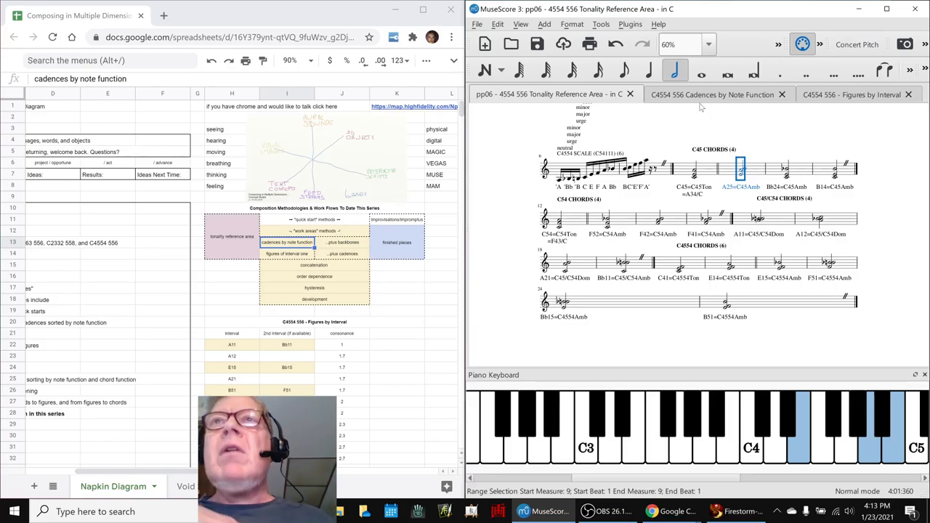
- Switch to the Cadences by Note Function score and scroll through its sections
click(712, 95)
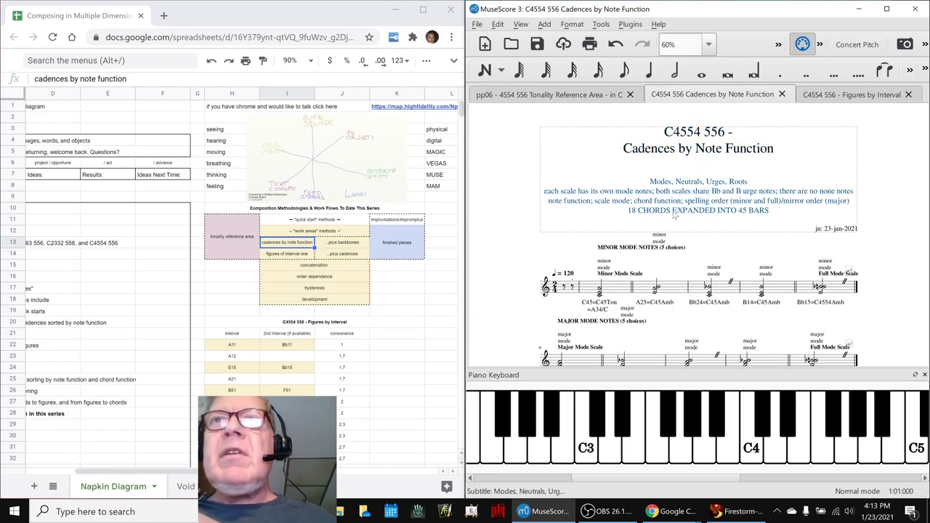
scroll(down, 3)
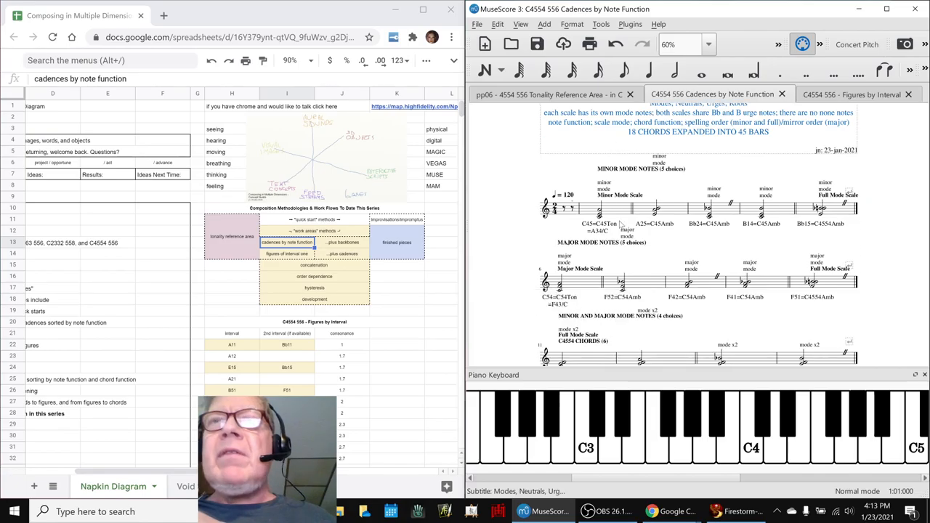
scroll(down, 3)
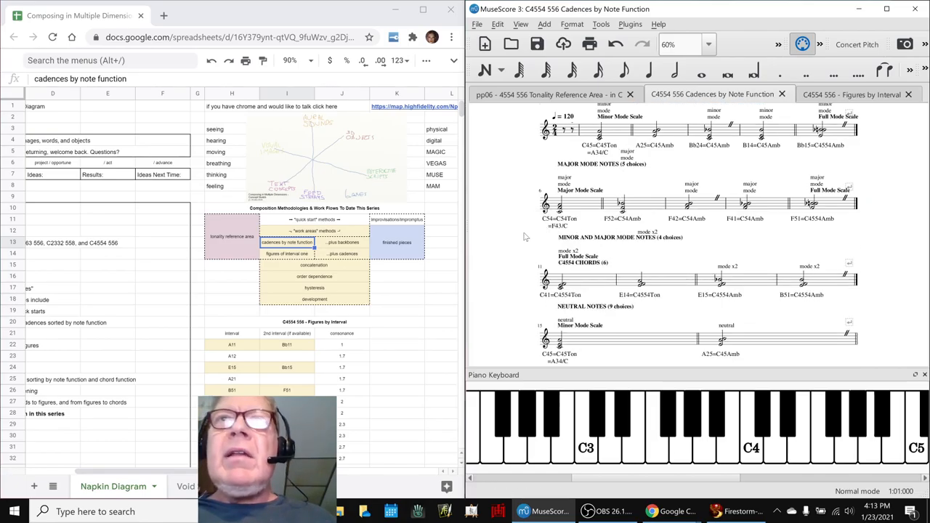
mouse_move(441, 244)
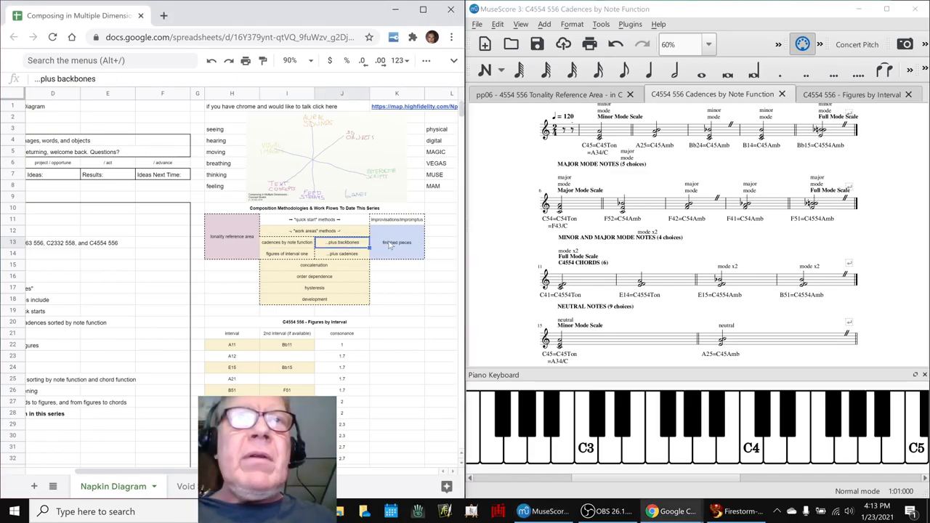
click(397, 242)
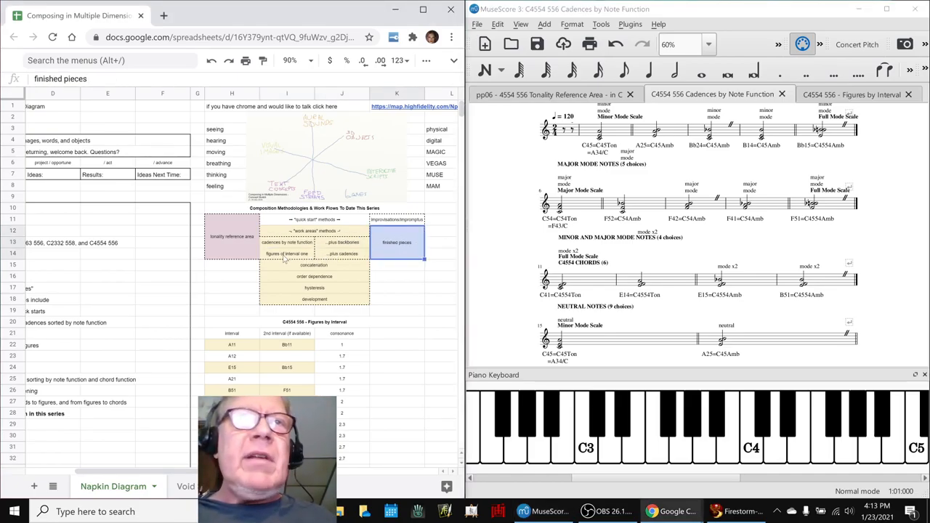
click(287, 253)
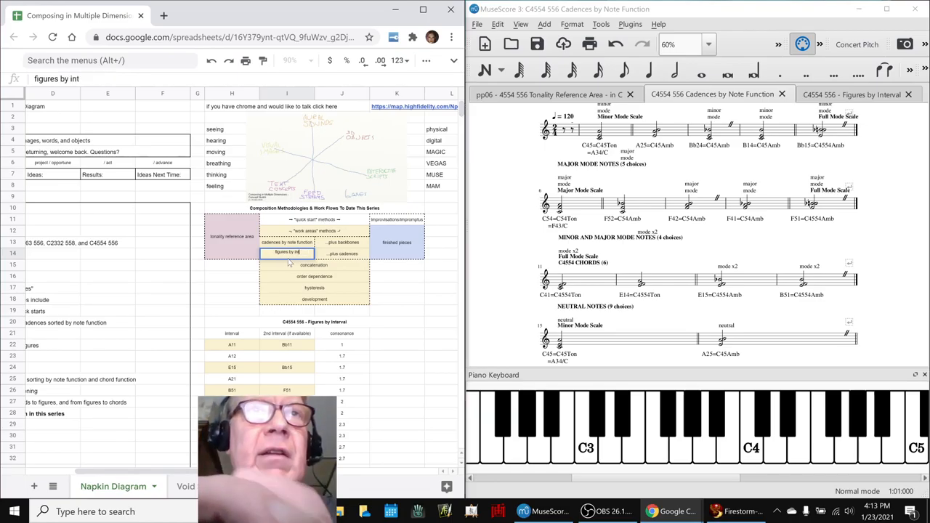
click(315, 264)
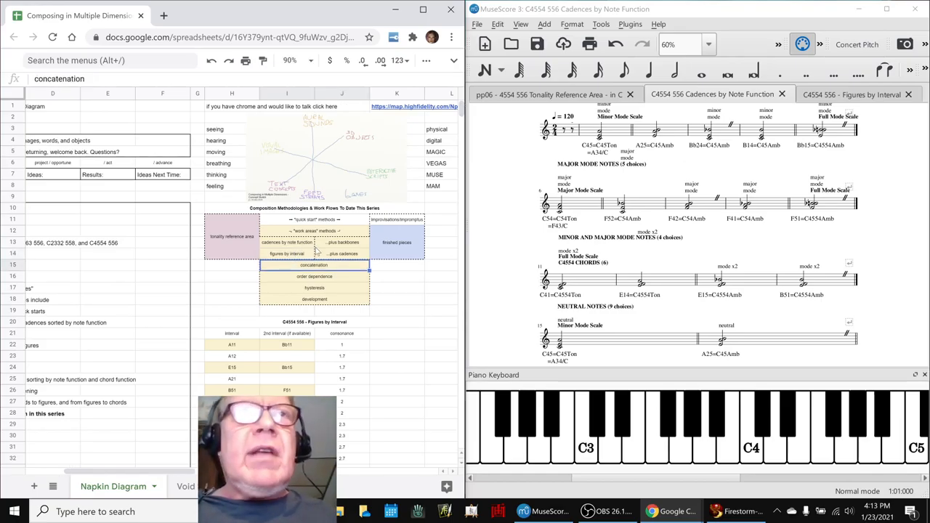
click(342, 254)
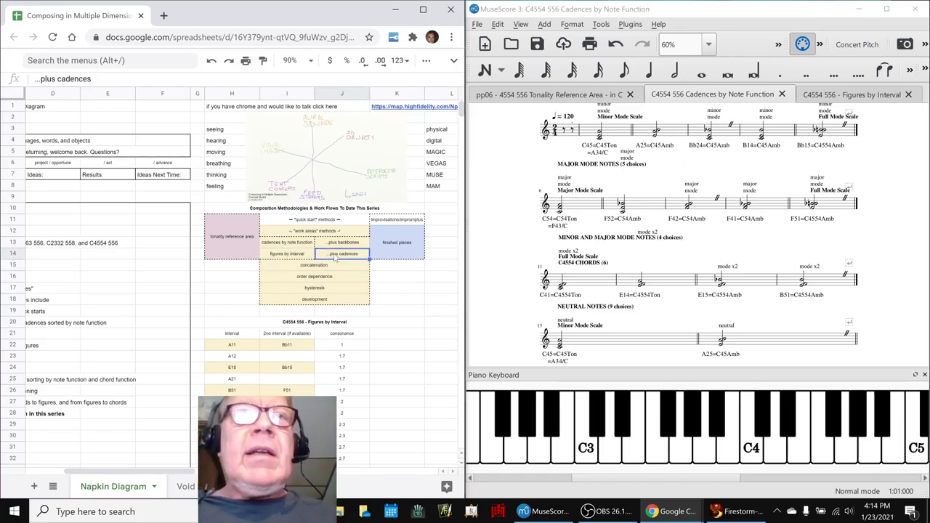
scroll(left, 3)
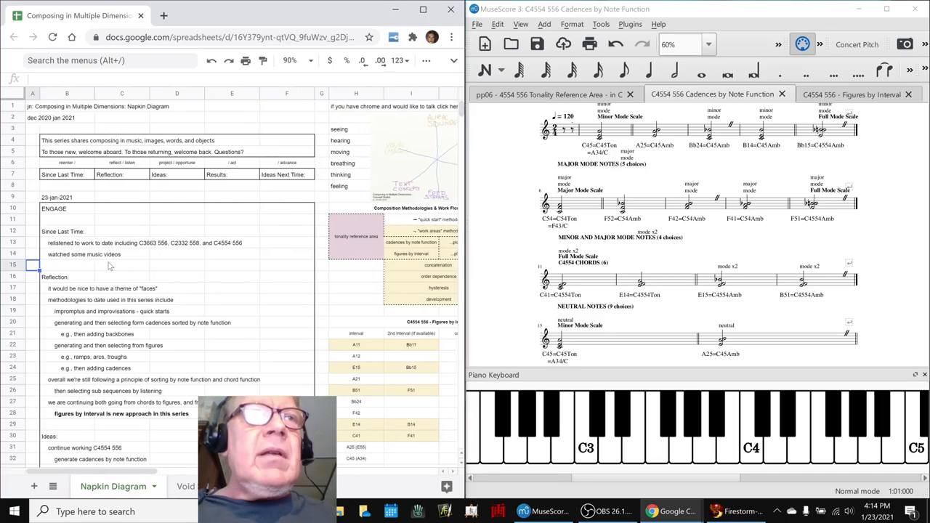
click(32, 356)
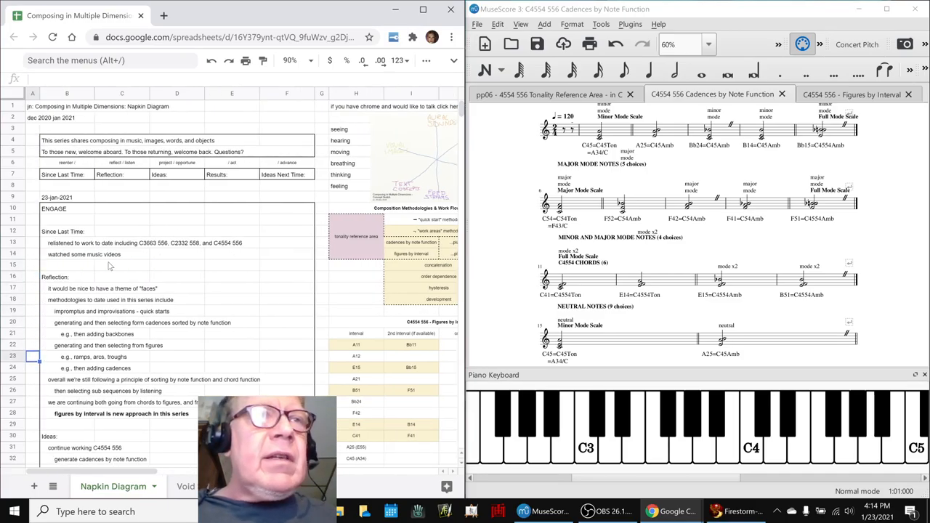
click(66, 356)
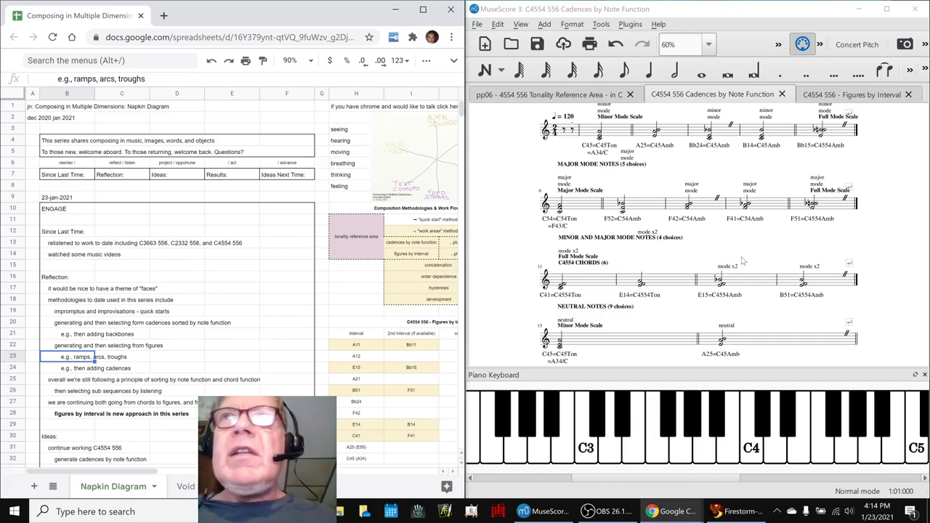
scroll(down, 3)
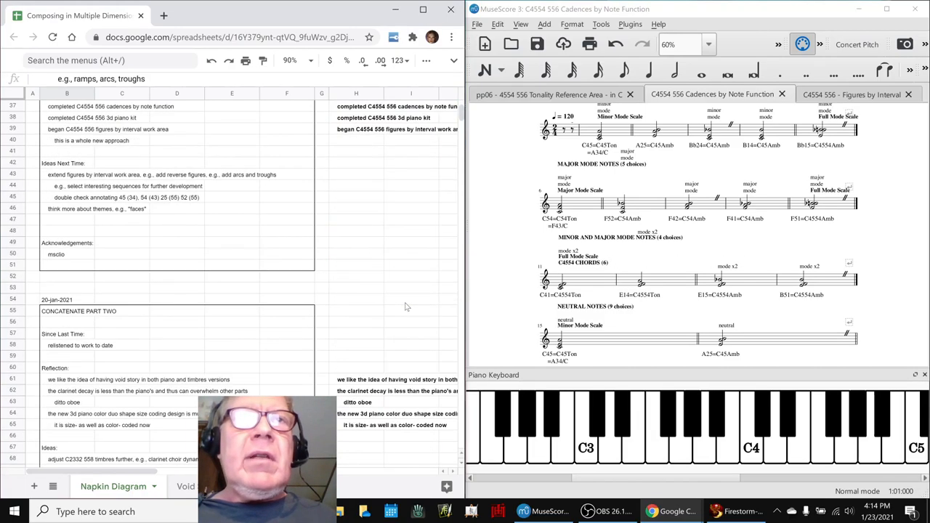
scroll(up, 3)
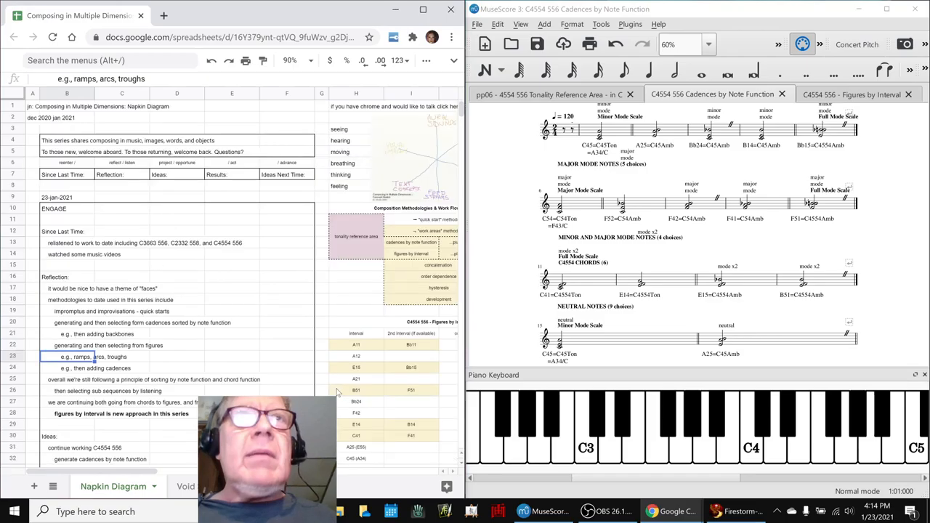
scroll(down, 3)
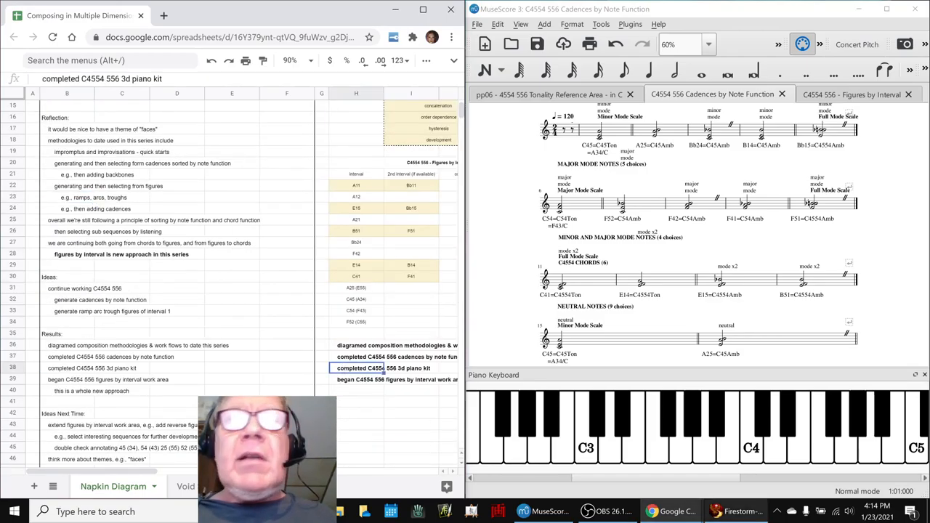
click(735, 511)
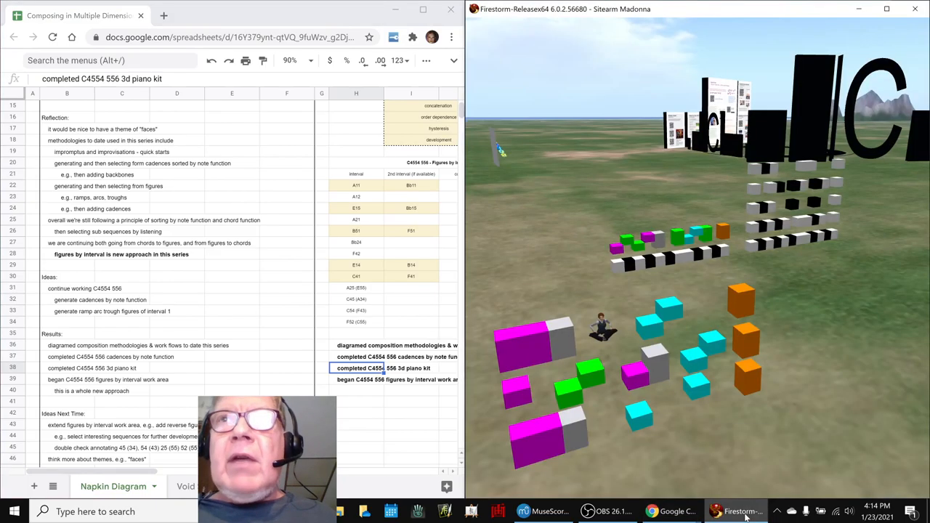
mouse_move(754, 412)
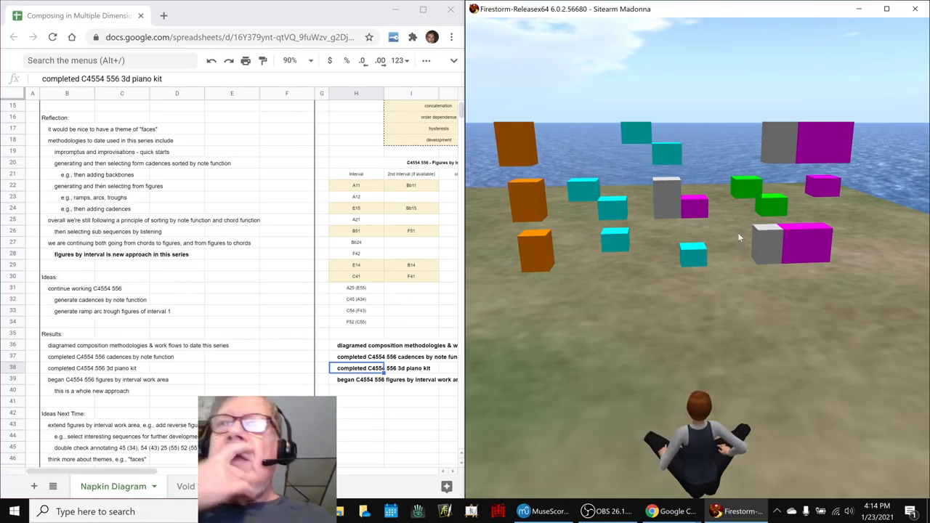
mouse_move(731, 284)
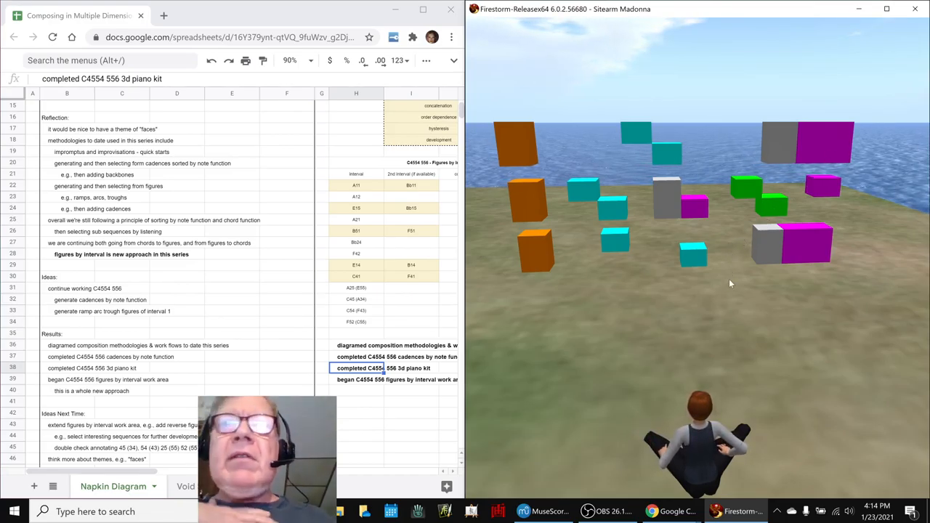
click(523, 511)
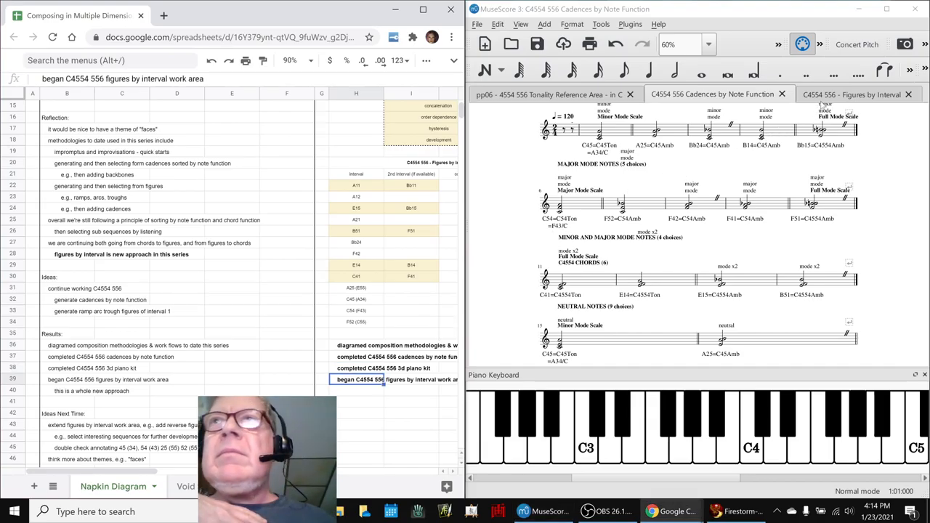
- Play the 'C4554 556 - Figures by Interval' score from the top through Figure 52 Ru on F
click(851, 94)
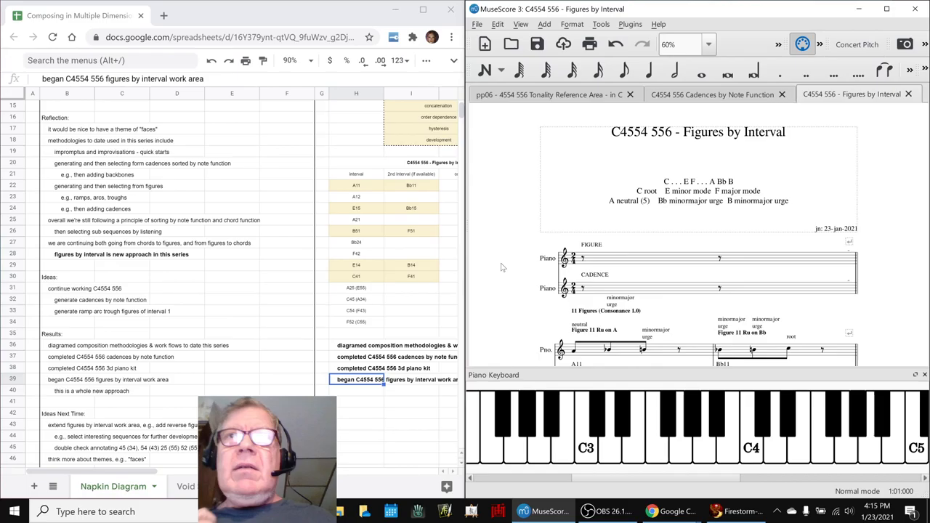
click(622, 70)
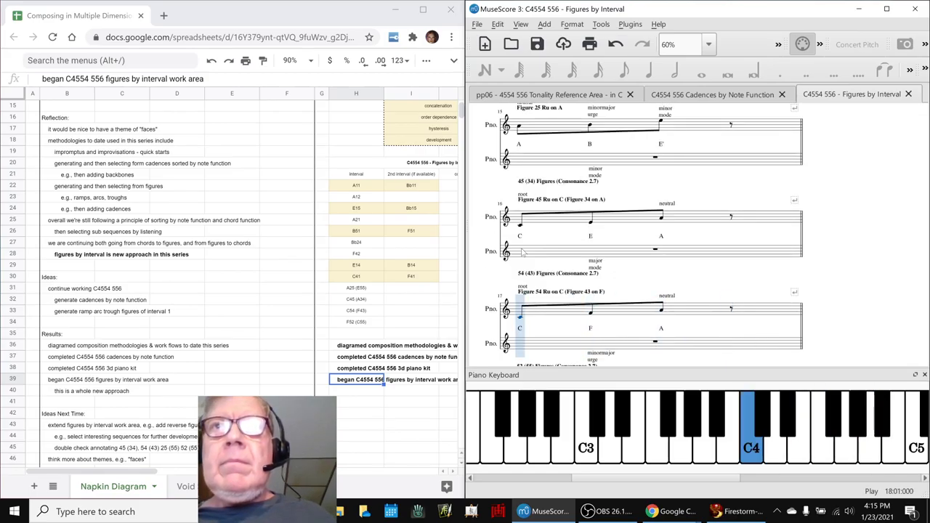
scroll(down, 3)
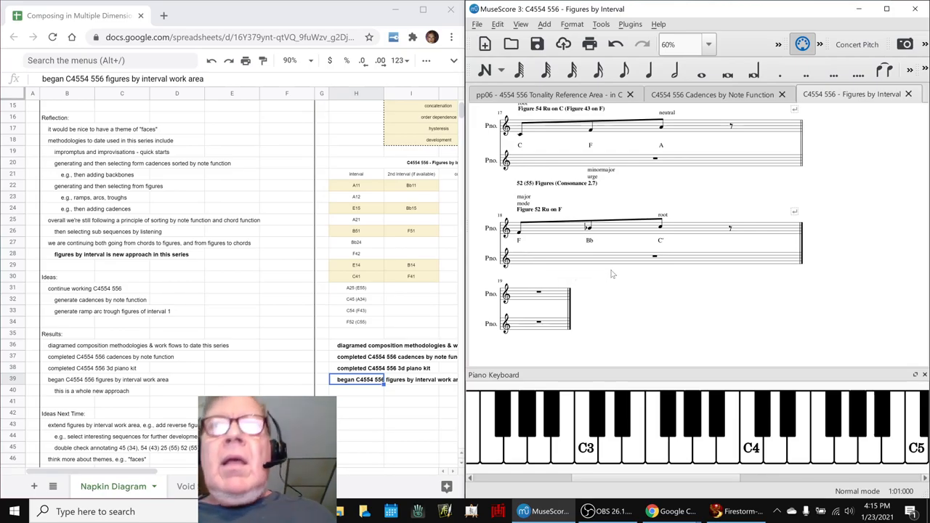
mouse_move(632, 305)
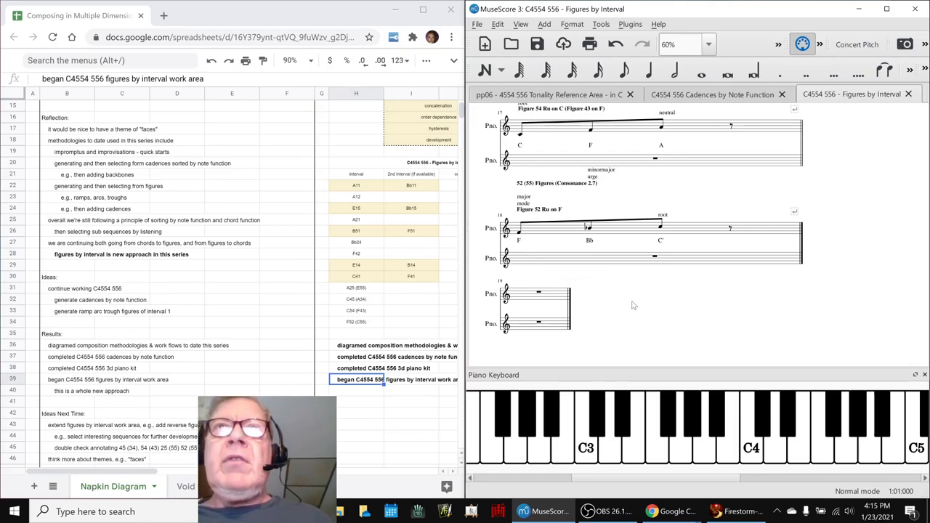
- Show the 'pp06 Tonality Reference Area - in C' score, scrolling between its title and chords
click(552, 94)
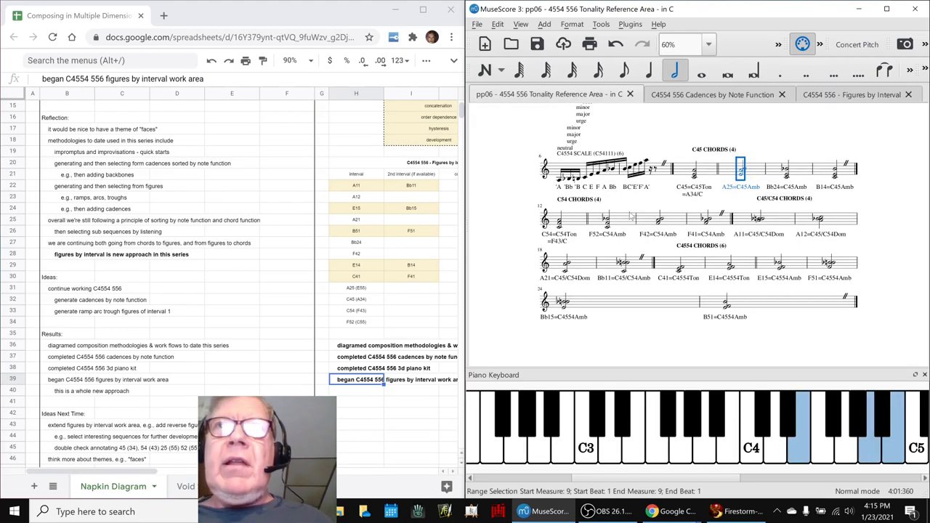
scroll(up, 3)
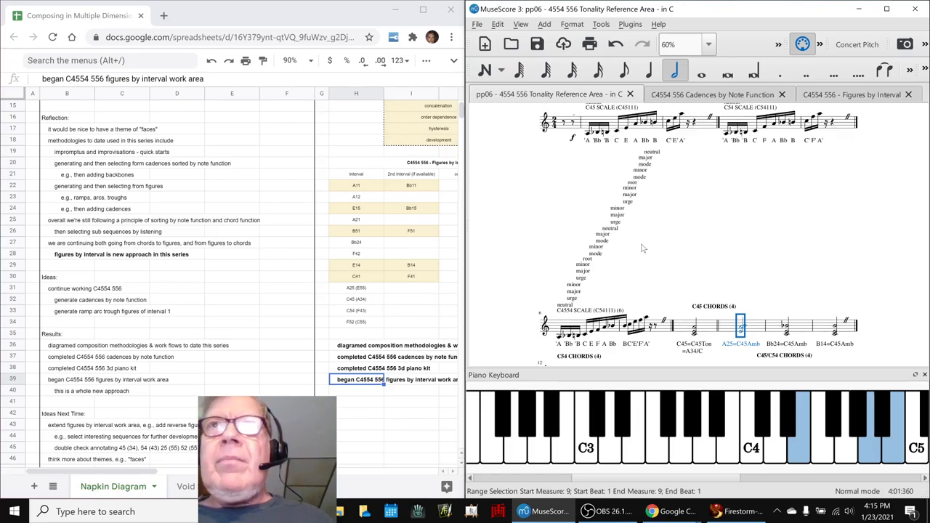
scroll(up, 3)
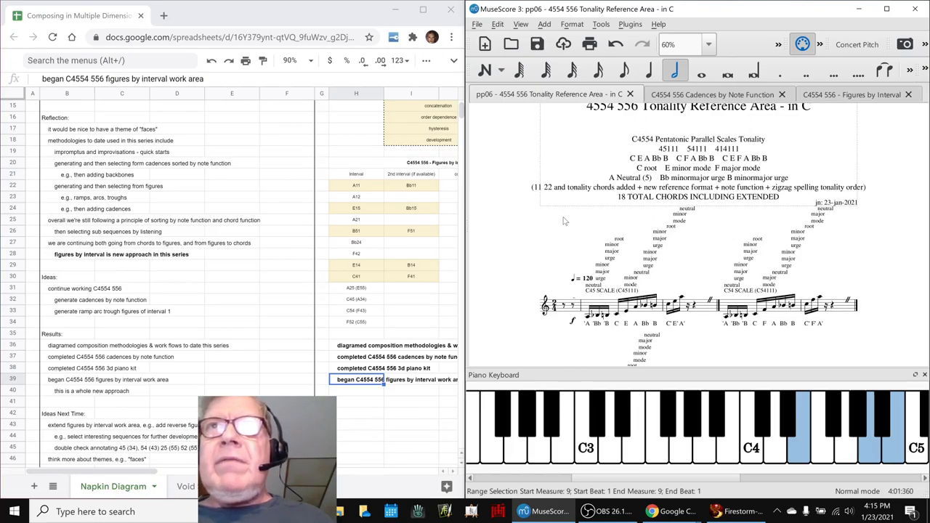
scroll(down, 3)
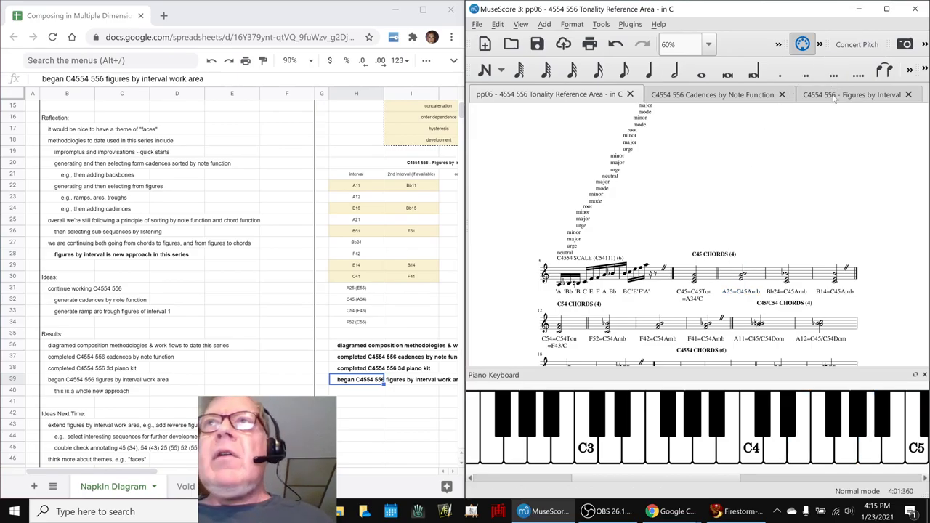
click(850, 94)
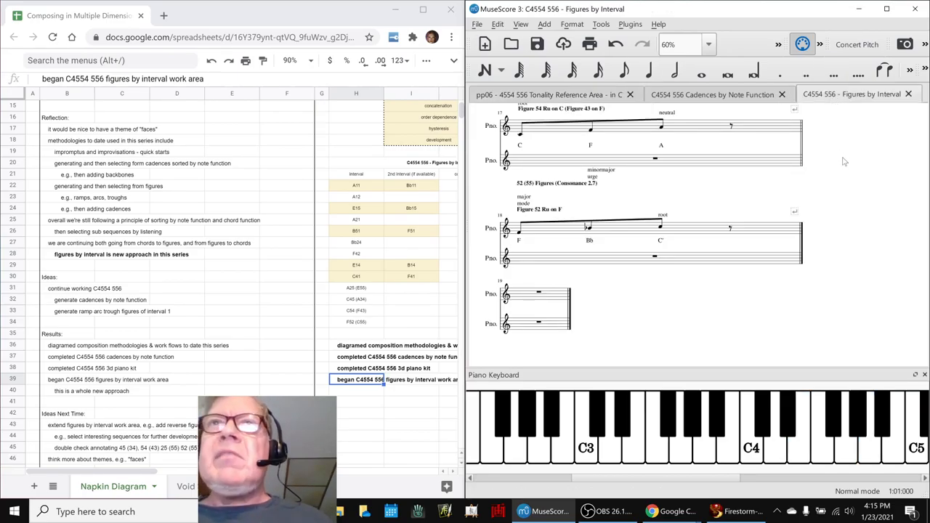
scroll(up, 3)
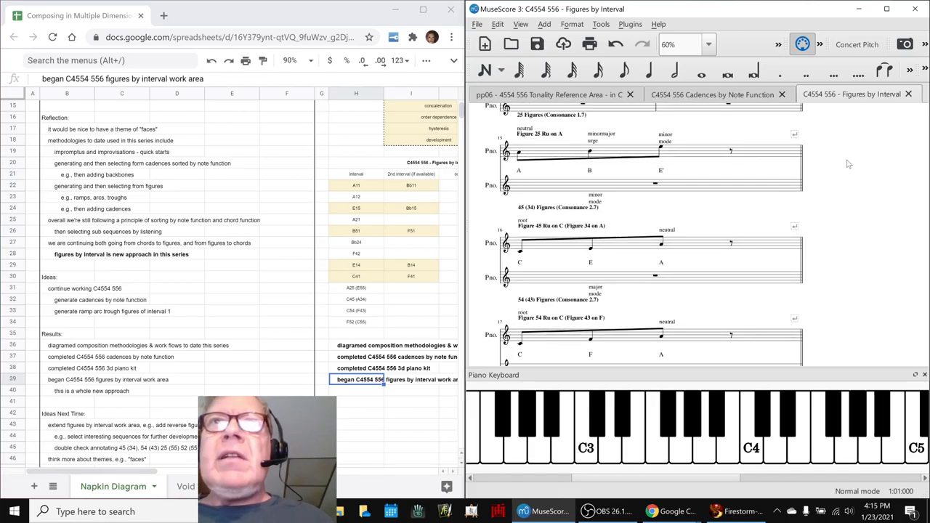
mouse_move(374, 193)
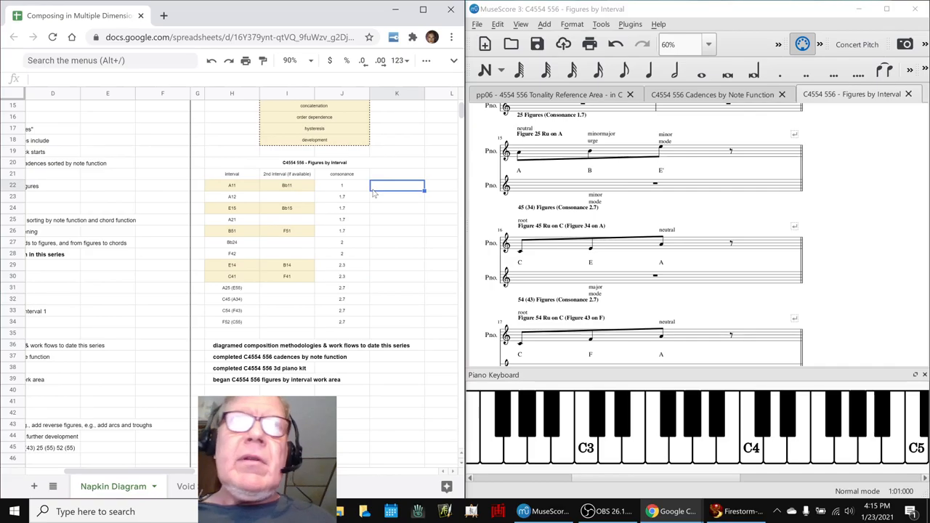
click(286, 185)
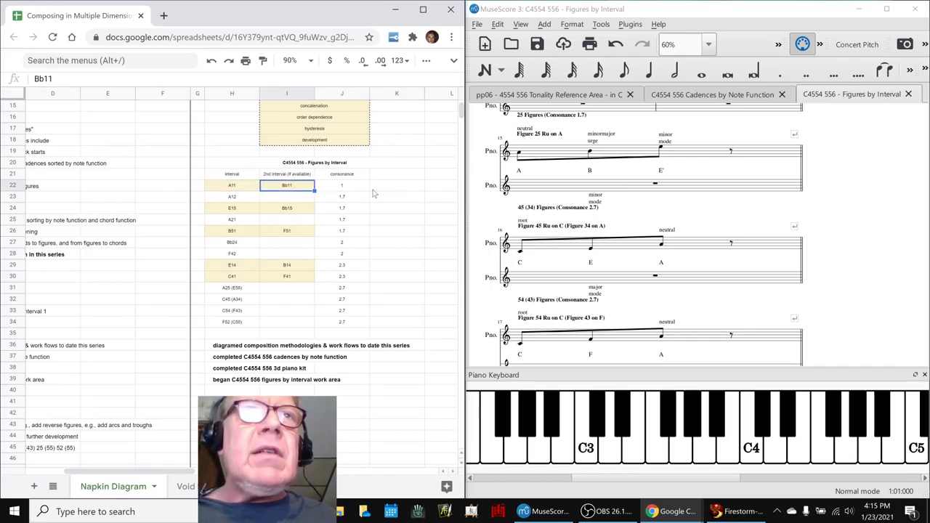
click(232, 186)
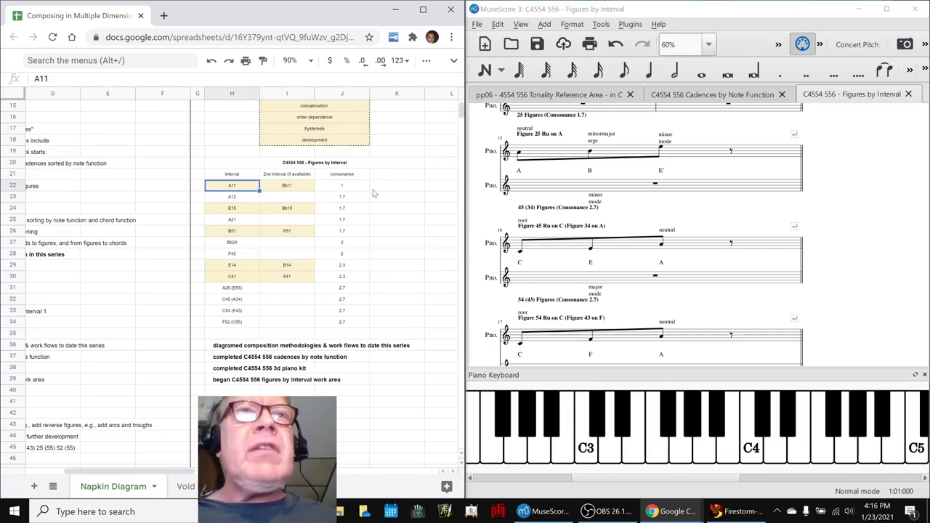
scroll(up, 3)
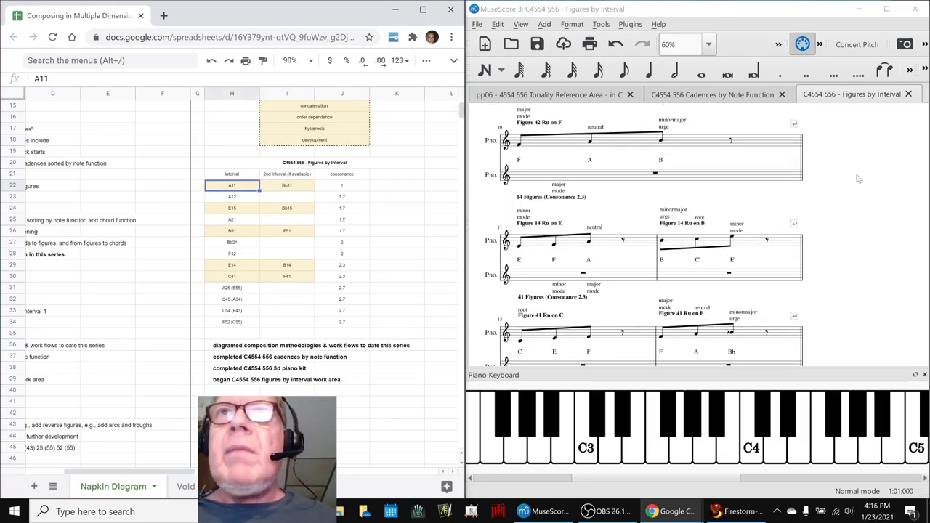
- Play the Figure 15 Ru on E phrase of the Figures by Interval score
scroll(down, 3)
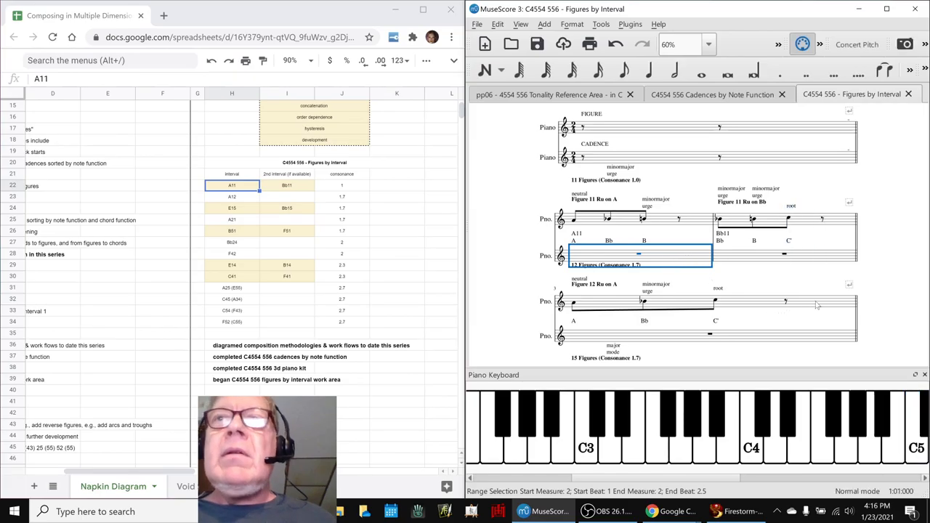
scroll(down, 3)
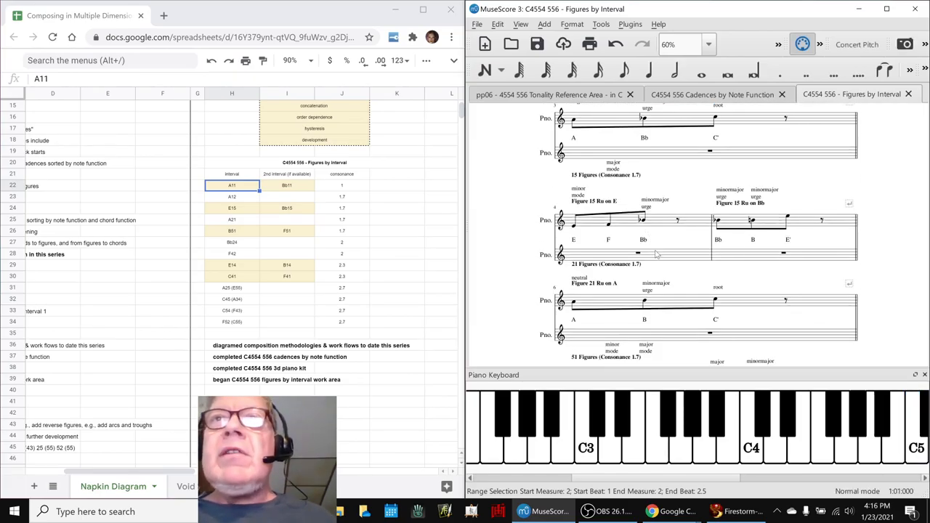
click(608, 218)
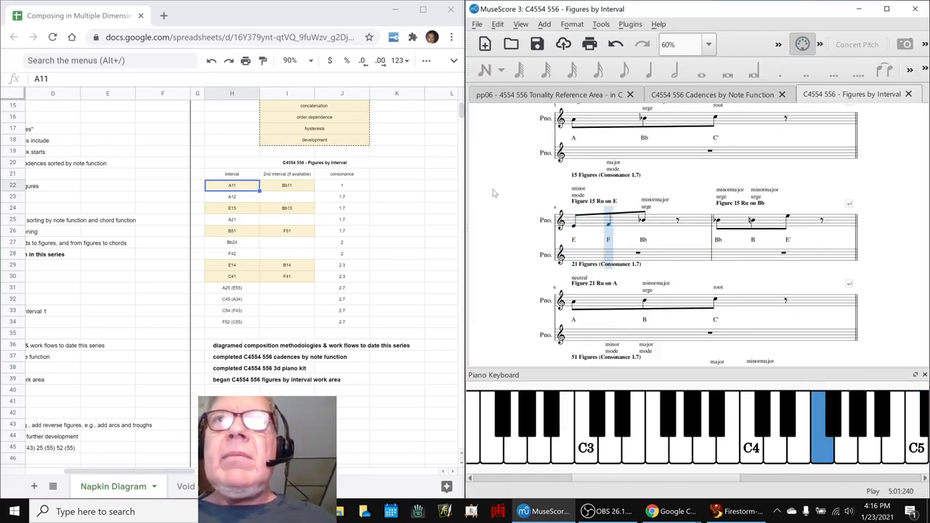
scroll(down, 3)
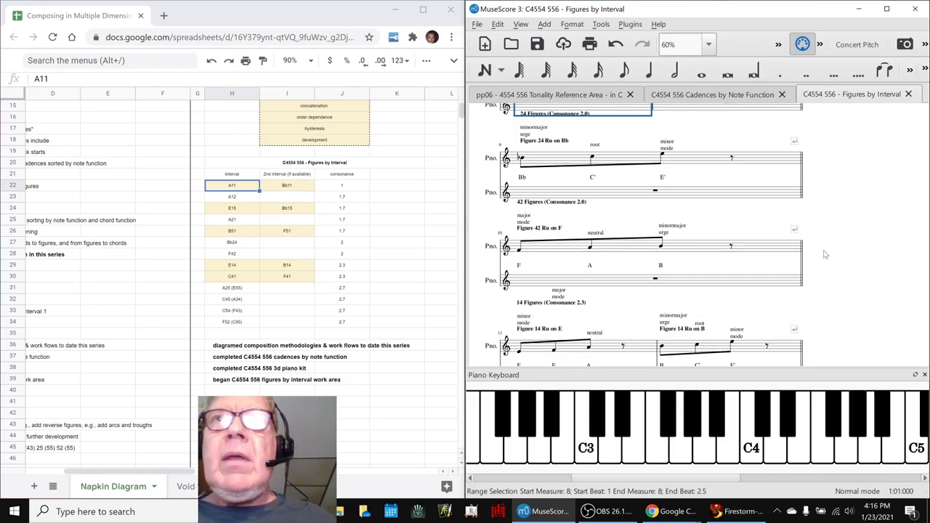
scroll(down, 3)
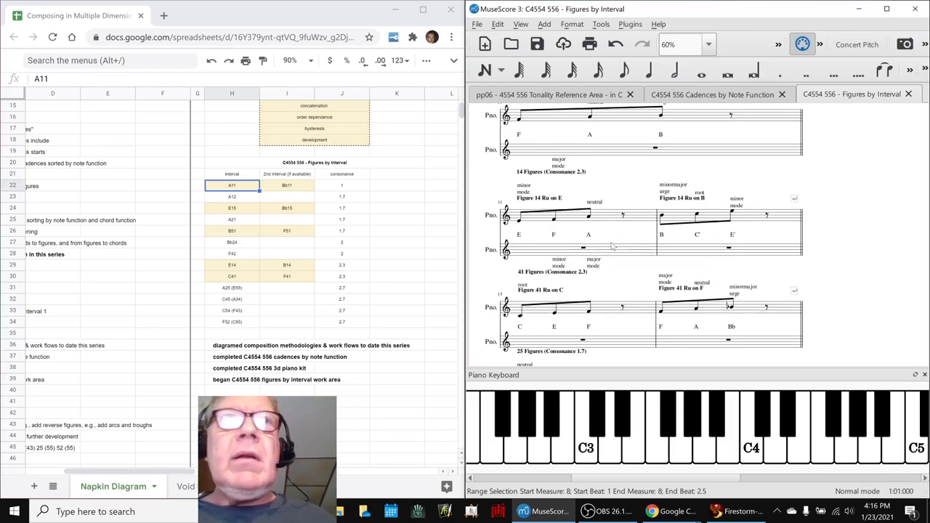
- Play the Figure 14 Ru on E phrase and sample nearby figures
click(589, 262)
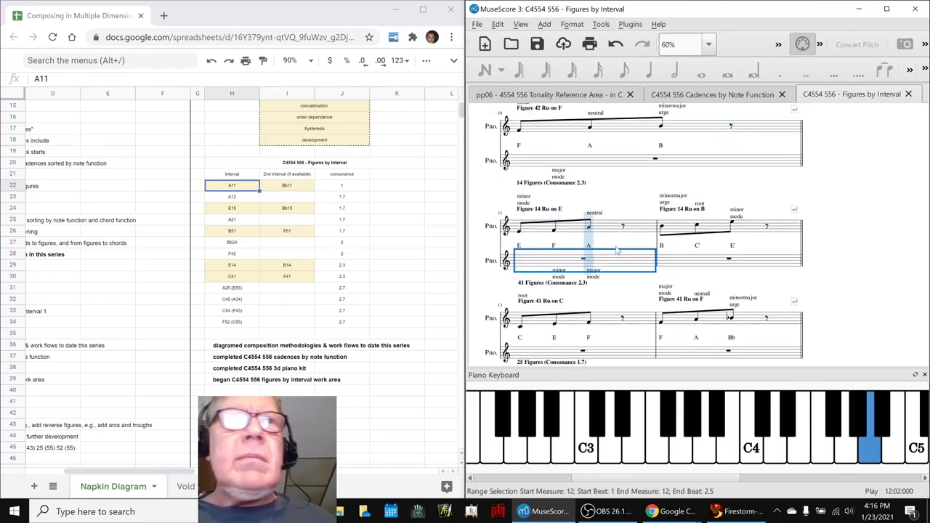
scroll(down, 3)
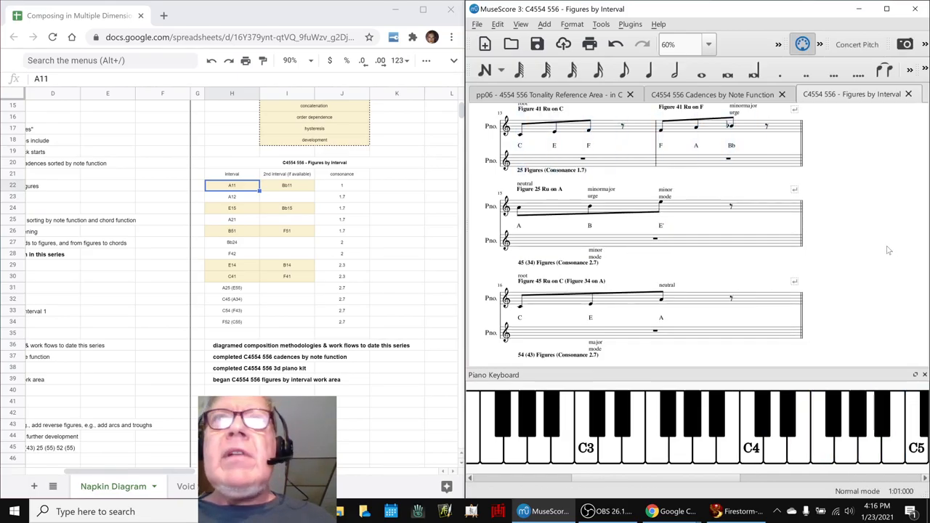
scroll(up, 3)
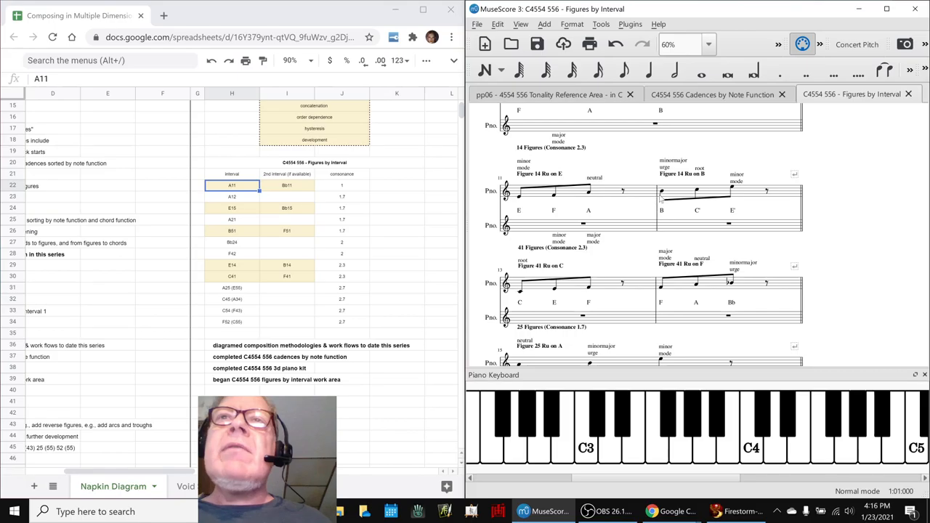
click(553, 191)
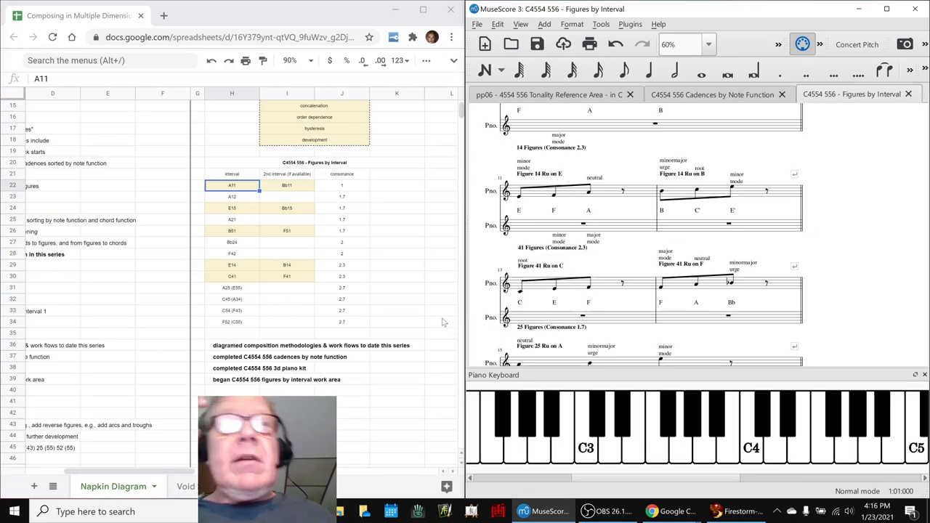
scroll(left, 3)
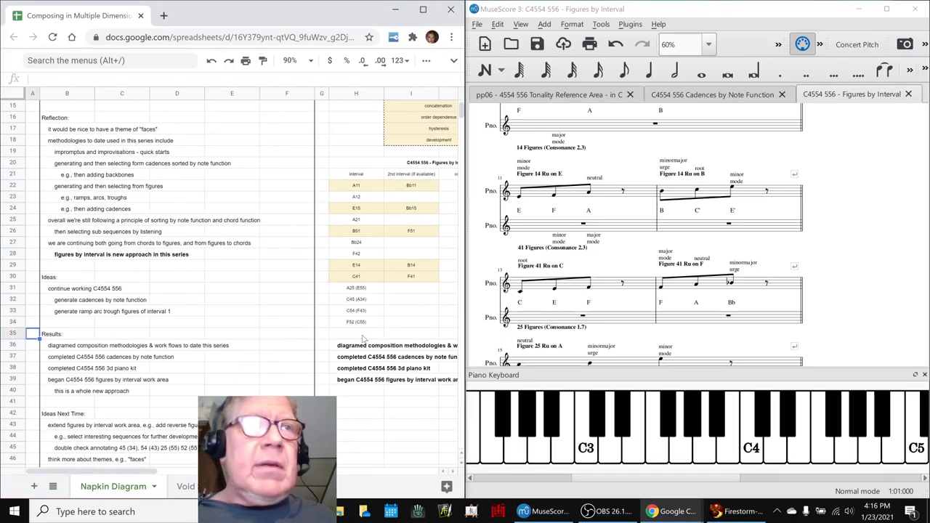
- Read the Ideas Next Time rows down to B48, then bring OBS Studio to the front
scroll(down, 3)
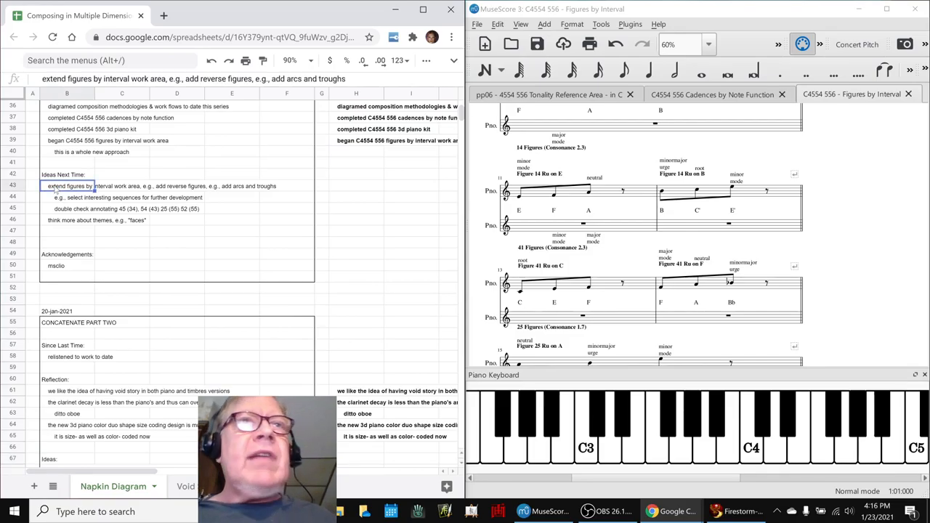
mouse_move(650, 176)
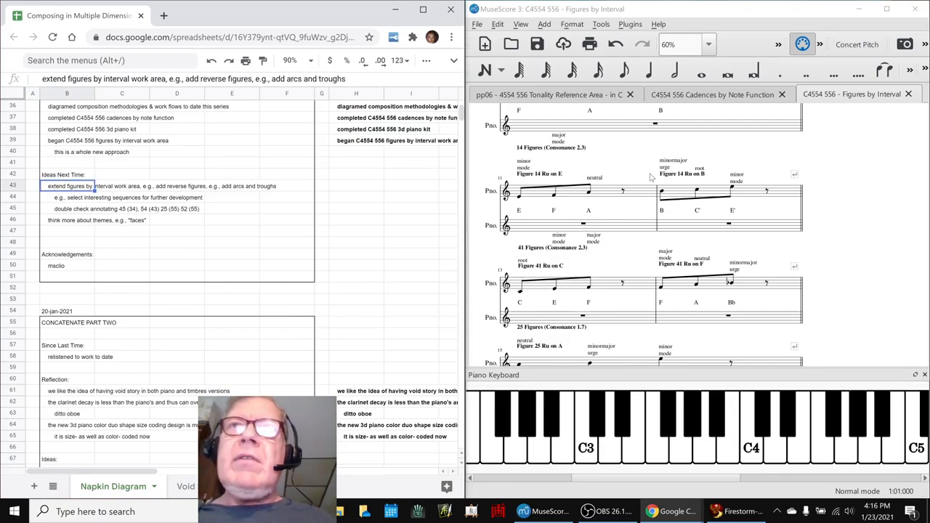
click(662, 193)
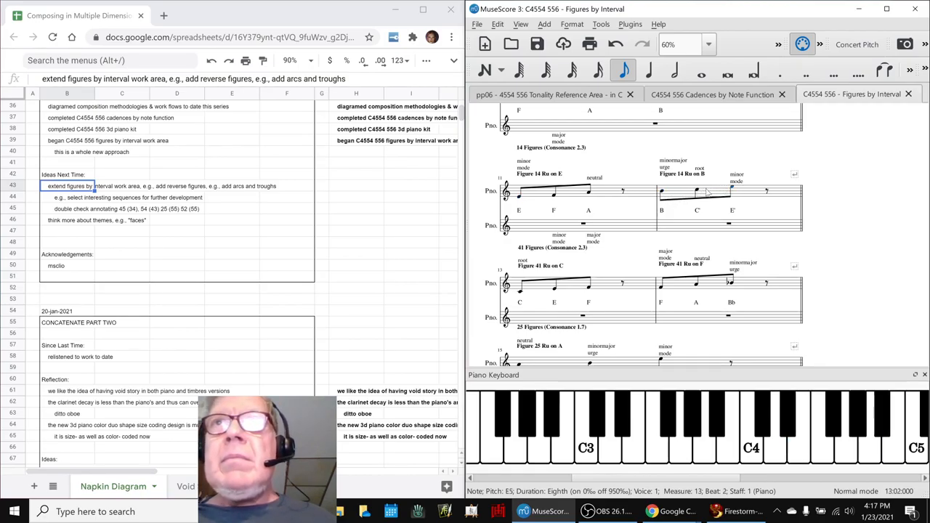
click(697, 191)
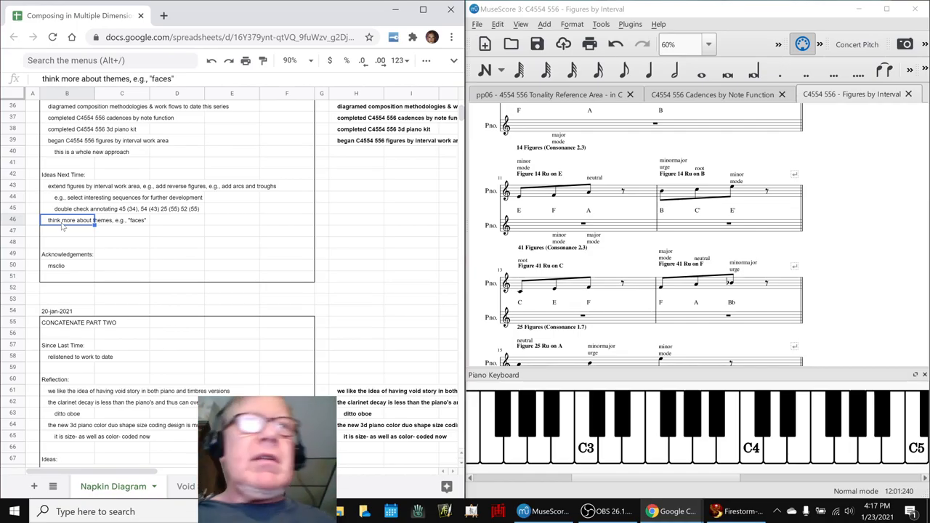
click(67, 241)
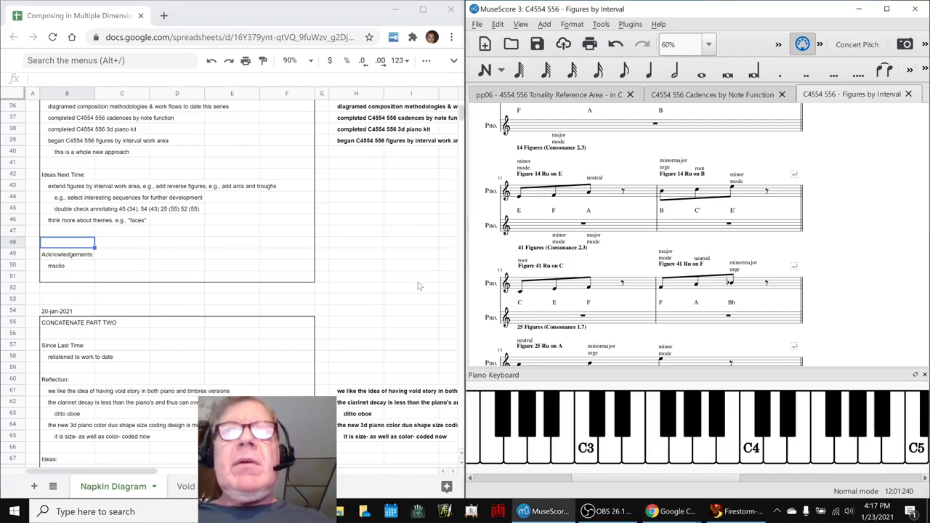
mouse_move(640, 298)
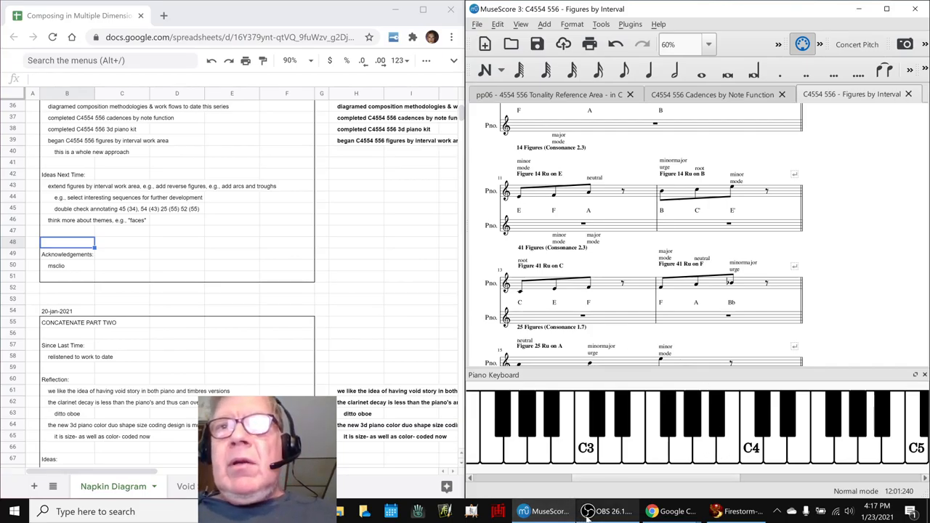
click(607, 511)
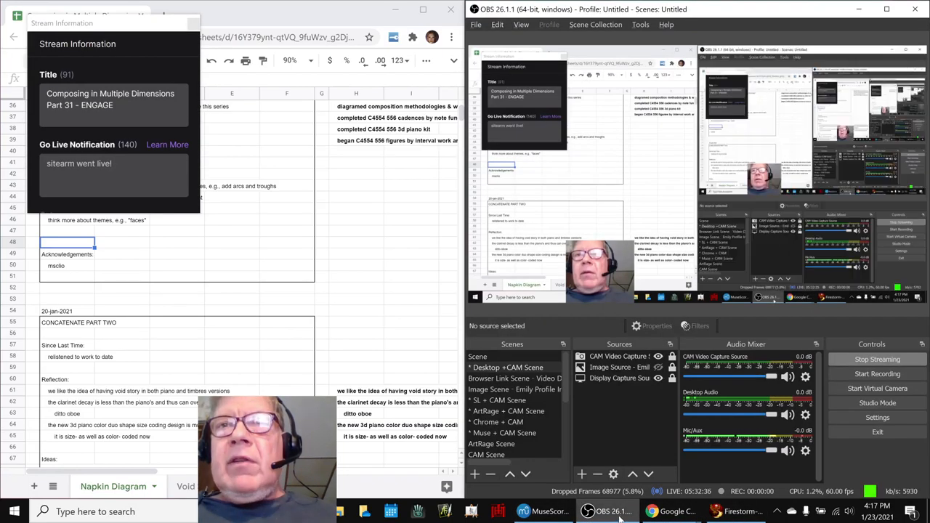